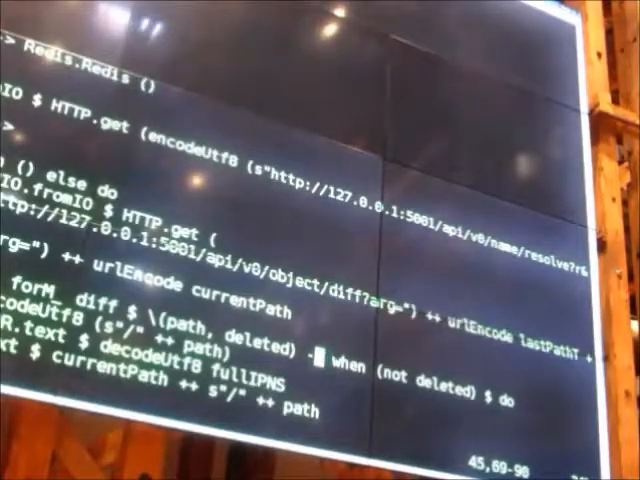
{"action": "scroll", "scroll_direction": "down", "scroll_amount": 3}
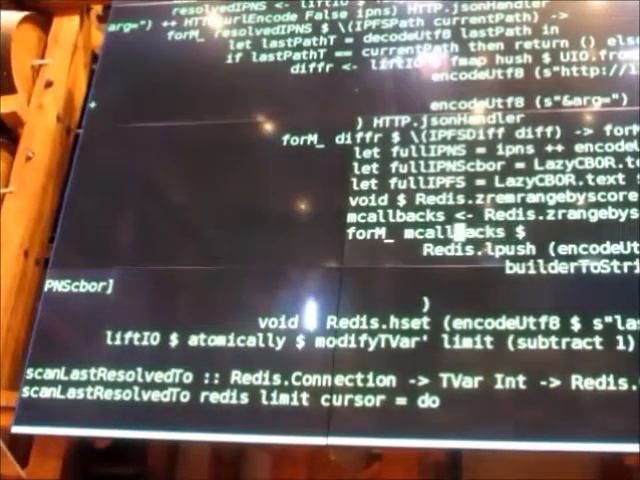